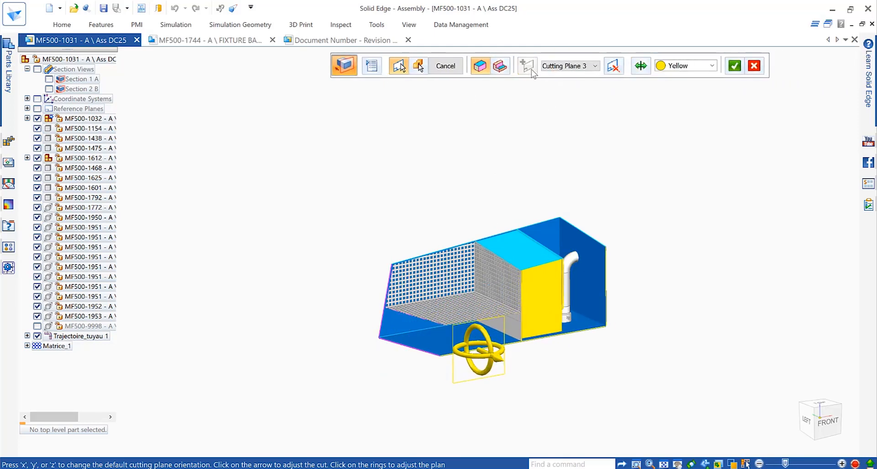
# Step: Make the third section view cut only unselected parts, then switch to the MF500-1744 fixture base document
pyautogui.click(595, 66)
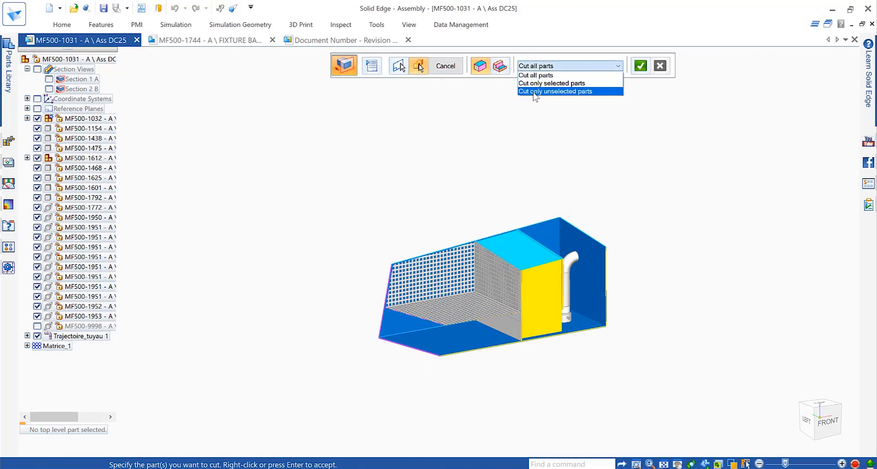
pyautogui.click(554, 91)
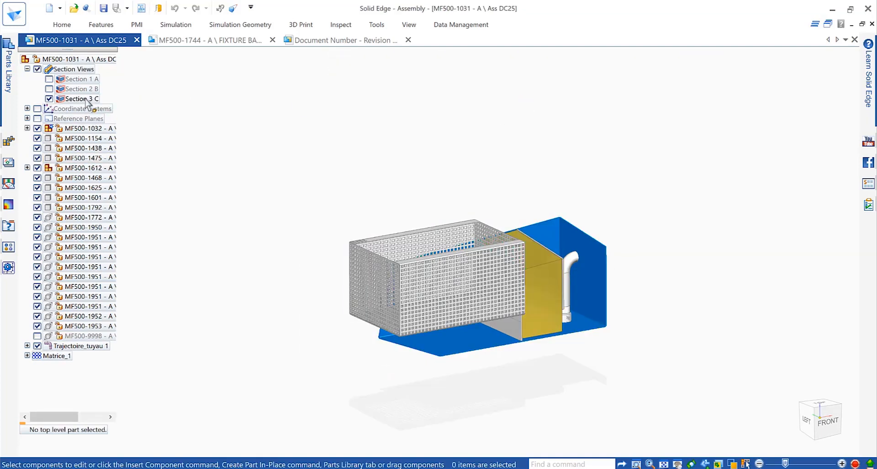
pyautogui.click(207, 40)
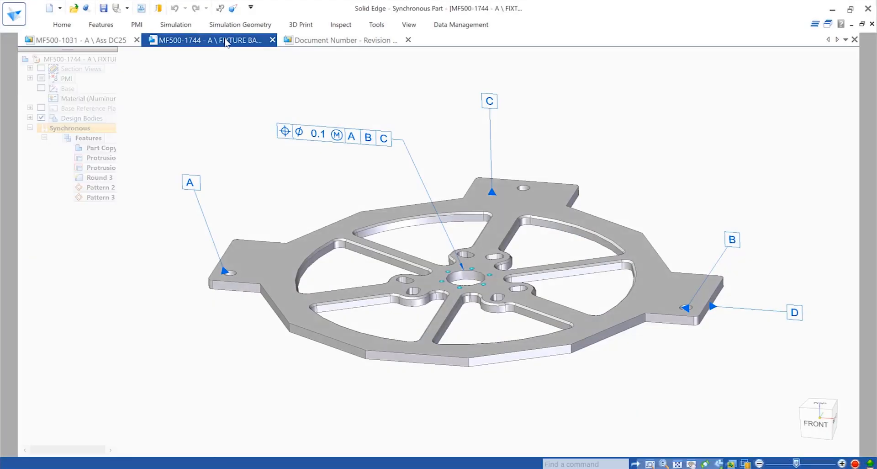
# Step: Edit the fixture base's feature control frame and close its tab to return to the DC25 assembly
pyautogui.click(332, 134)
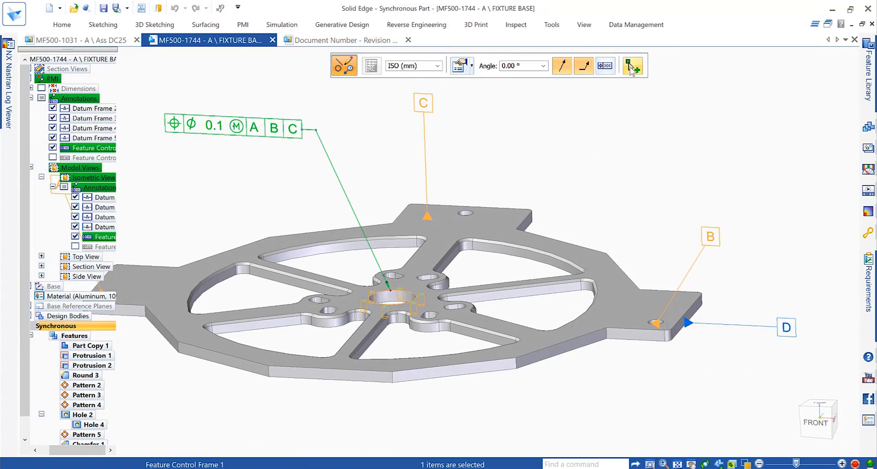
pyautogui.click(78, 40)
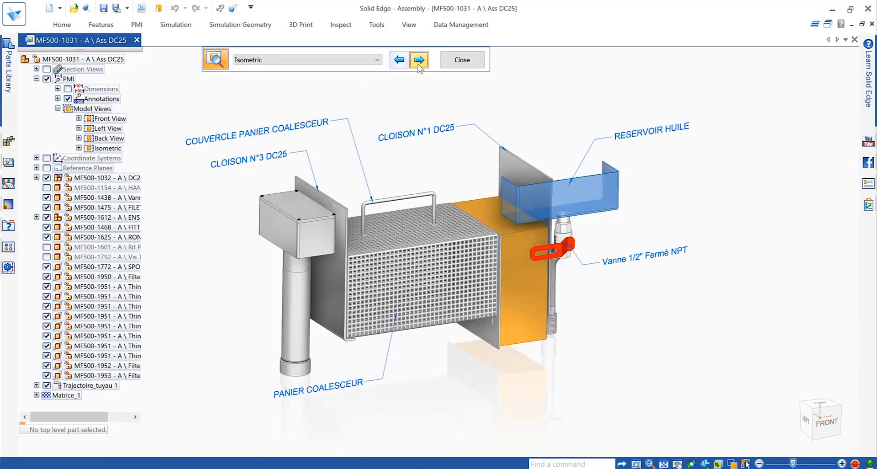
# Step: Show the front model view and start a new template in the 3D PDF Template Editor
pyautogui.click(418, 60)
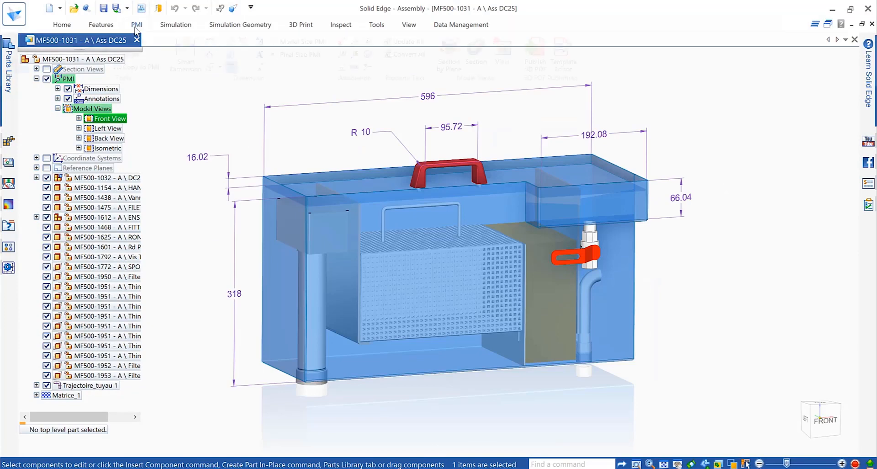
pyautogui.click(137, 25)
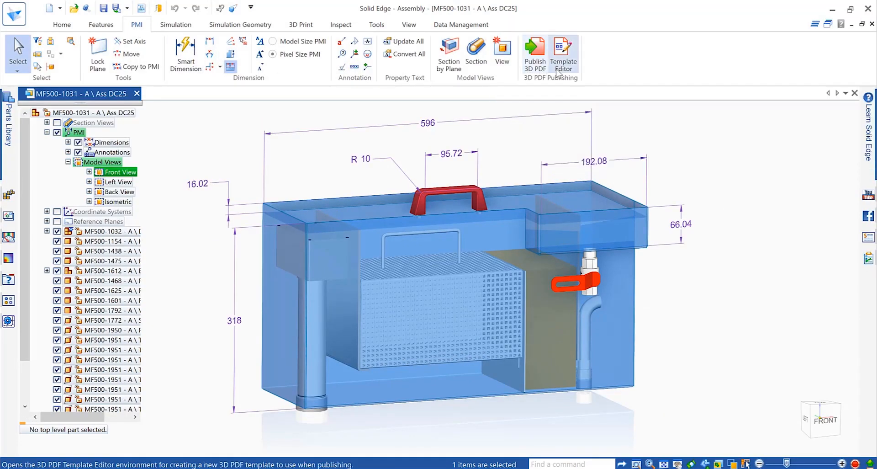
pyautogui.click(563, 53)
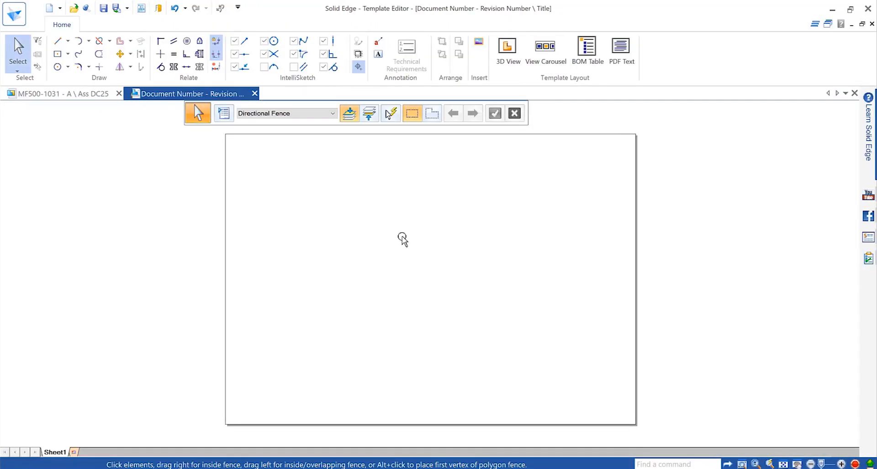
# Step: Draw the top-left 3D View area, set its width, and add a BOM table beside it
pyautogui.moveTo(241, 146); pyautogui.dragTo(376, 291)
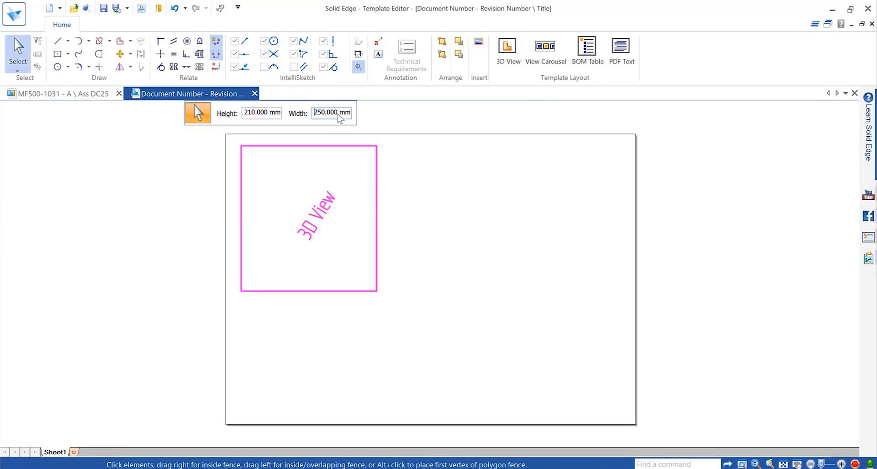
pyautogui.click(545, 51)
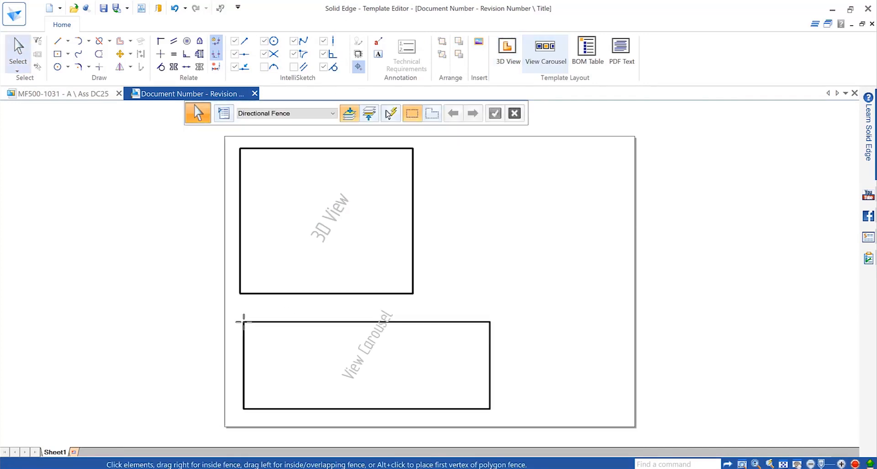
pyautogui.click(587, 50)
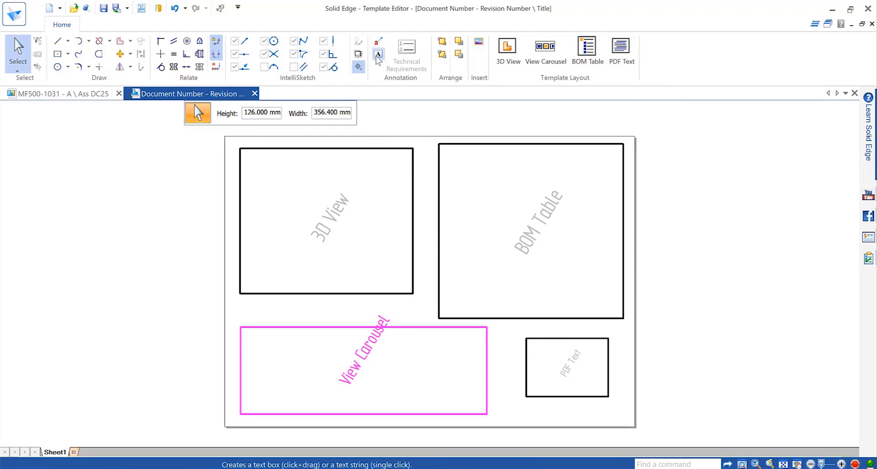
pyautogui.click(73, 93)
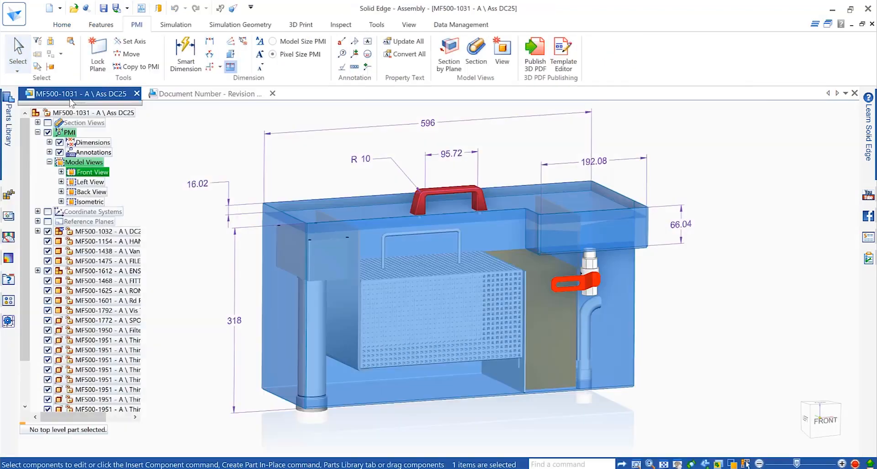
# Step: Publish the Skimmer Tank 3D PDF with open-after-publishing enabled and an assembly image attached
pyautogui.click(534, 50)
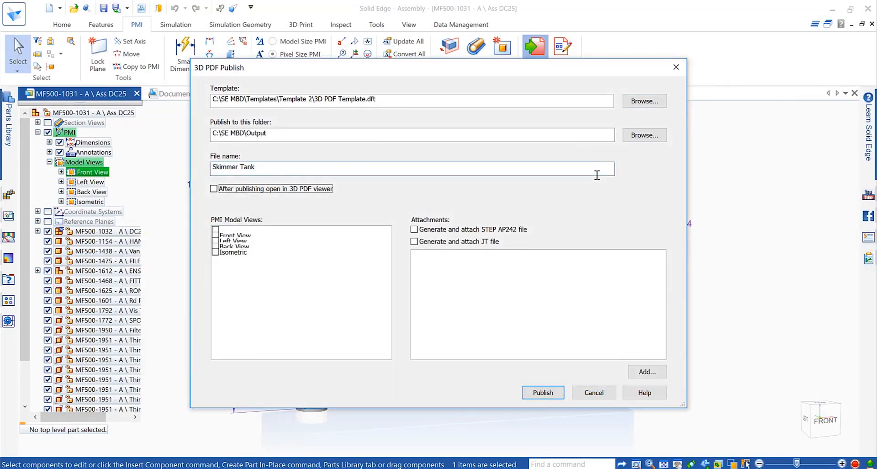
pyautogui.click(414, 241)
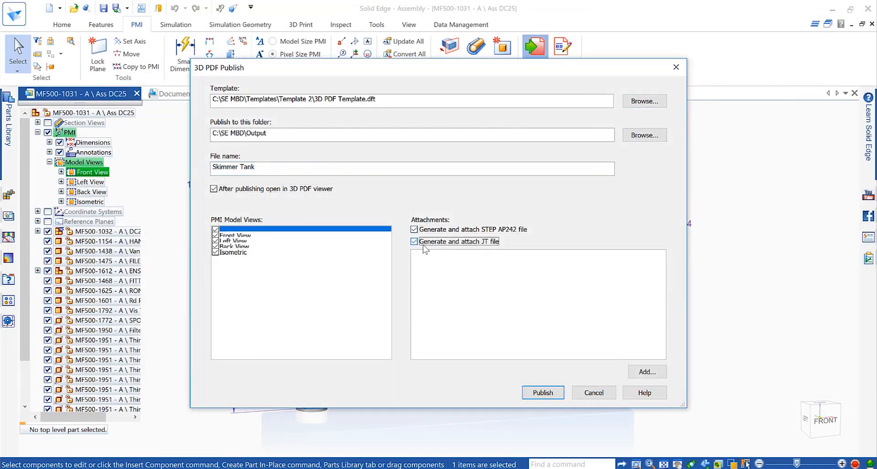
pyautogui.click(647, 372)
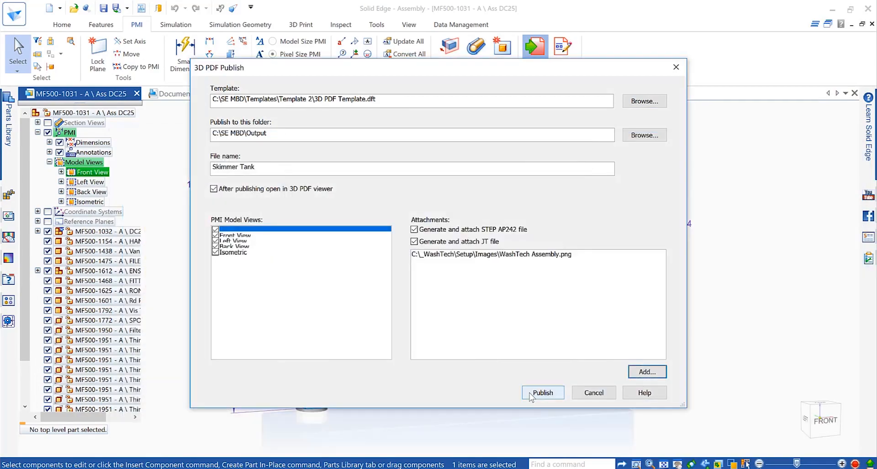
pyautogui.click(542, 392)
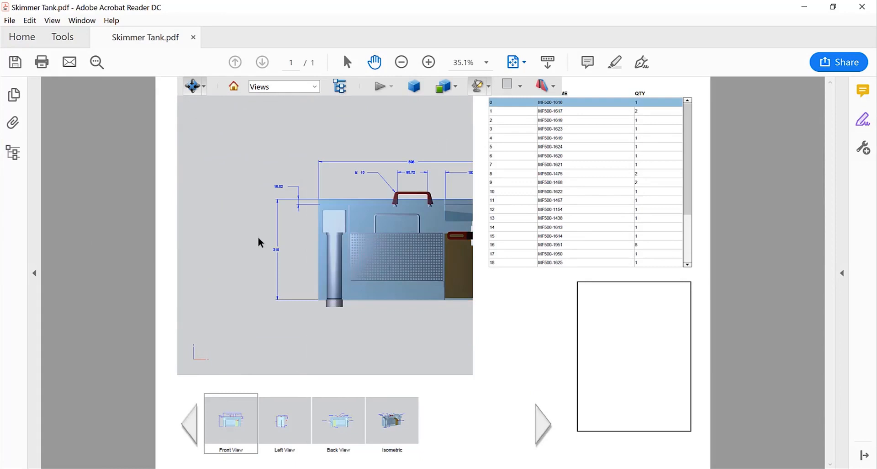
# Step: Cycle the PDF's view carousel through the Left, Back and Isometric views of the tank
pyautogui.click(284, 420)
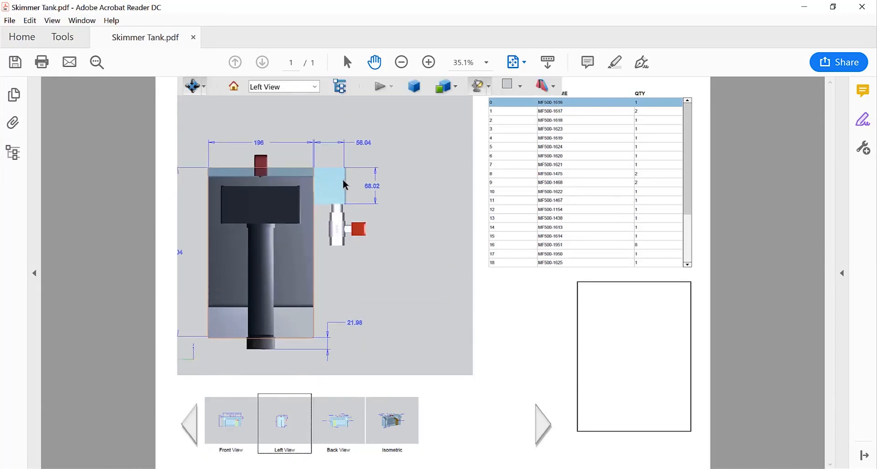
pyautogui.click(338, 420)
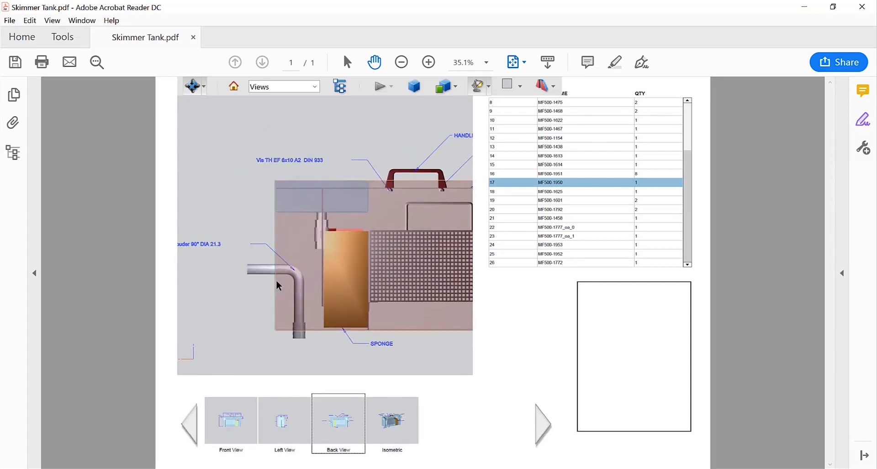
pyautogui.click(391, 419)
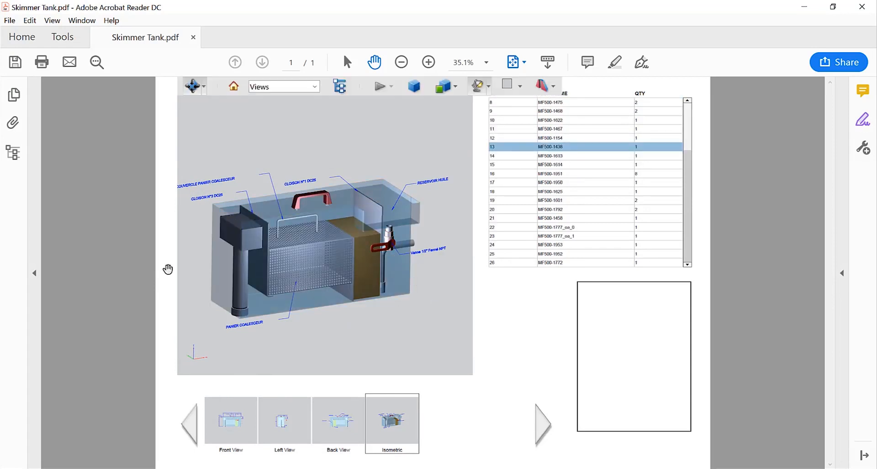
pyautogui.click(12, 153)
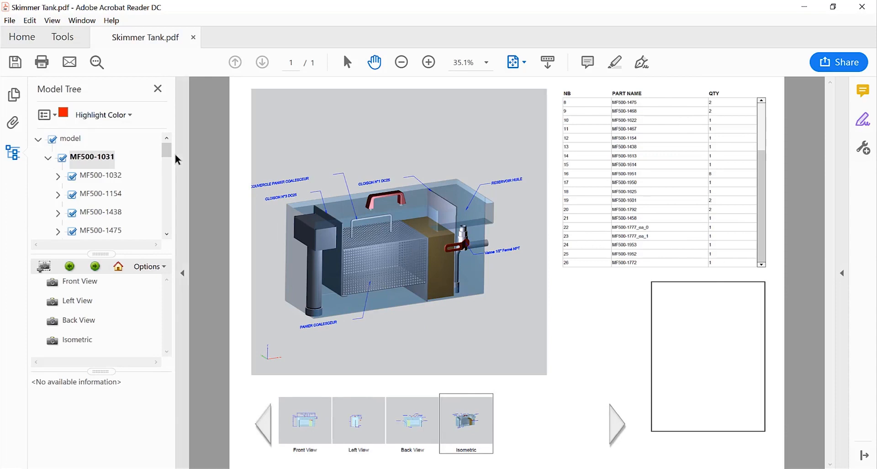
pyautogui.moveTo(20, 143)
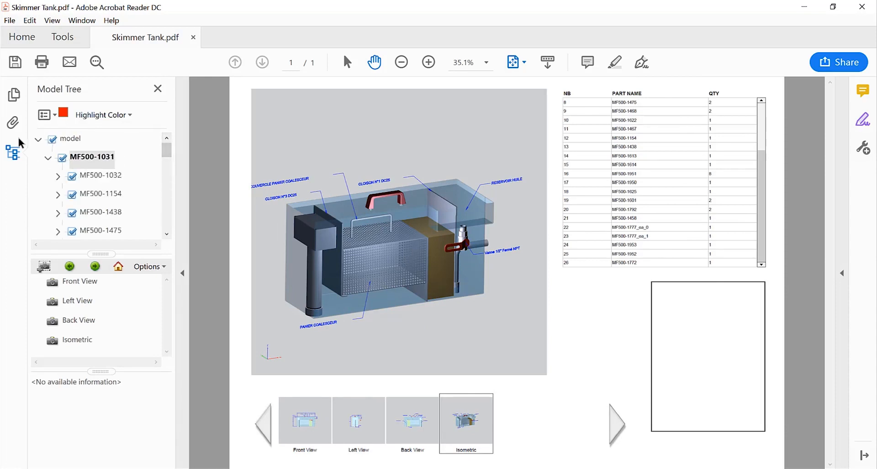
pyautogui.rightClick(68, 152)
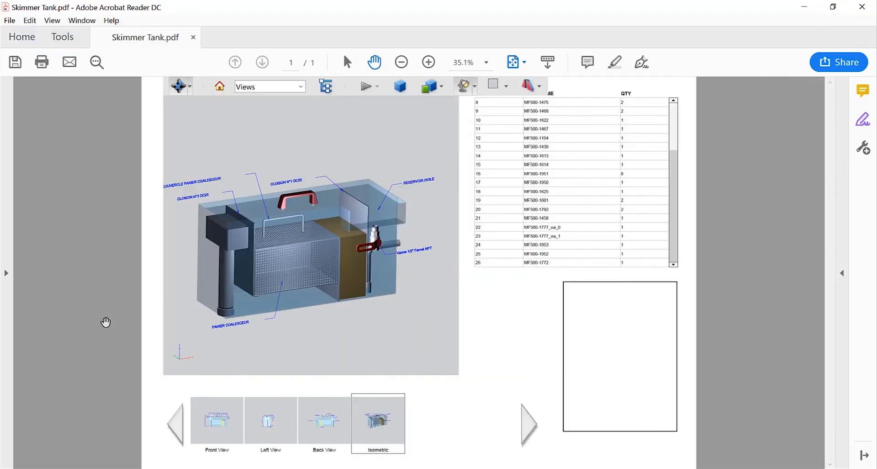
# Step: Type "This looks good! Go ahead" into the PDF text box
pyautogui.write('Thi')
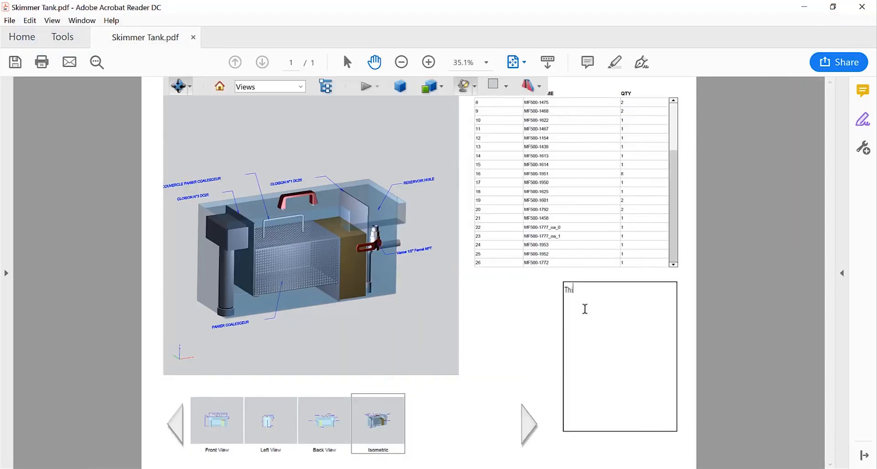
pyautogui.write('This looks good! Go ahead')
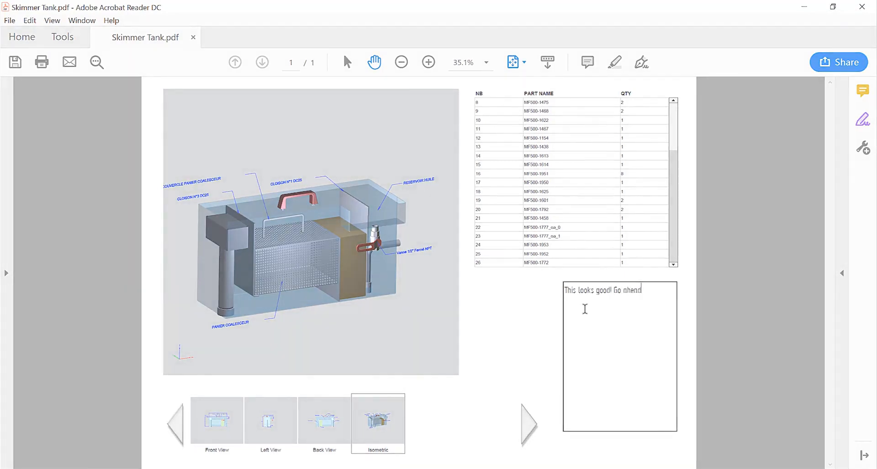